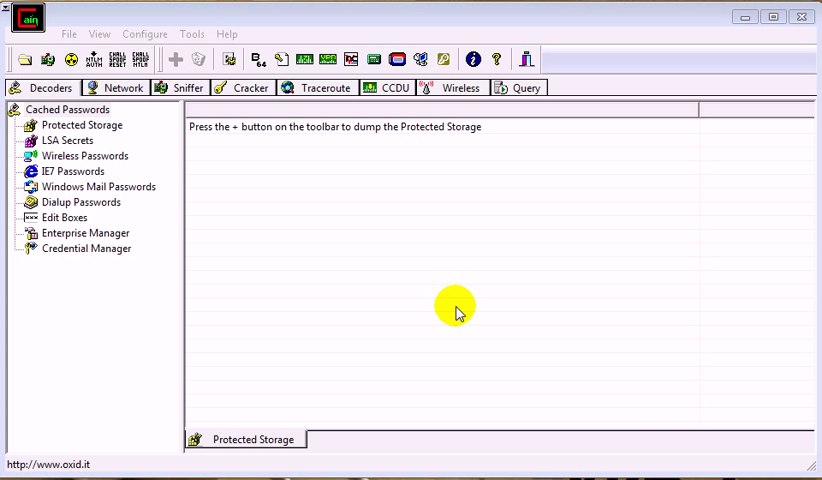
mouse_move(350, 246)
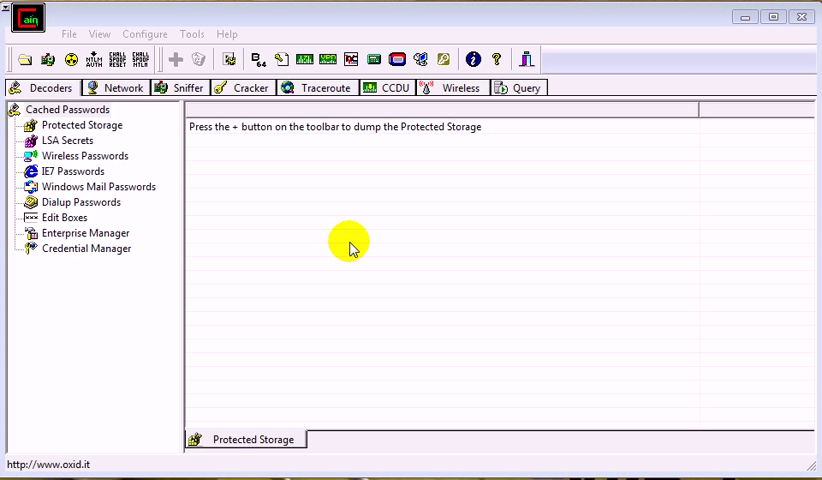
mouse_move(144, 32)
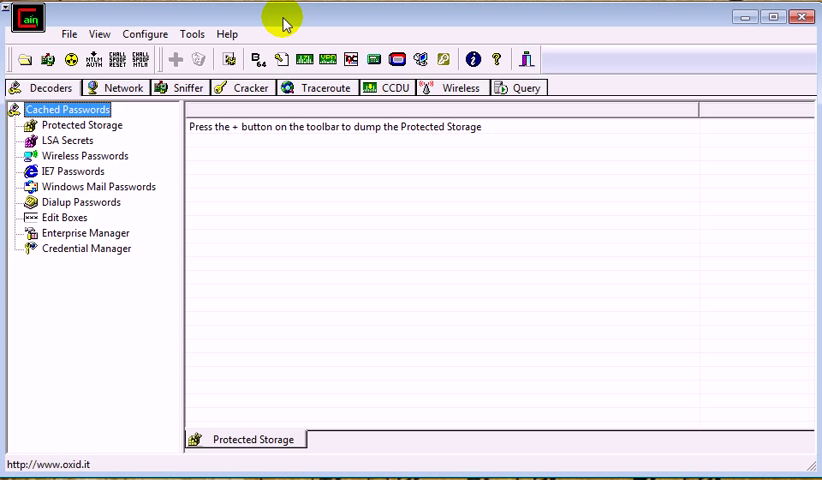
- Choose the network adapter to capture on in the sniffer configuration
click(144, 32)
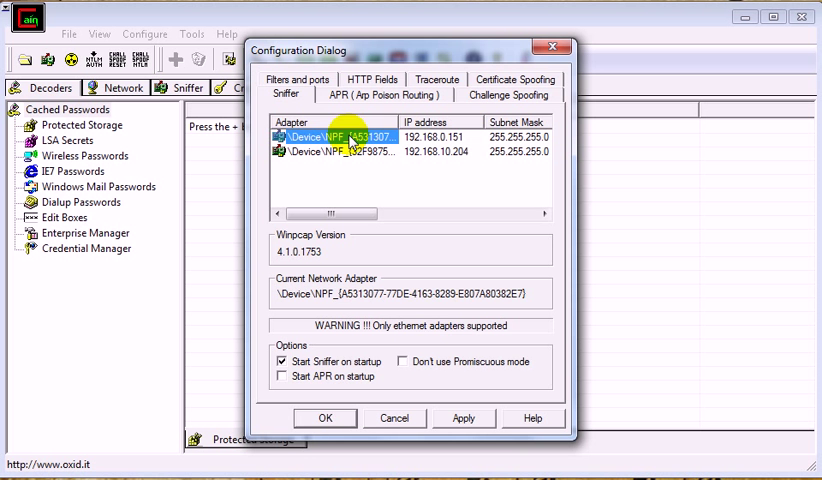
click(324, 418)
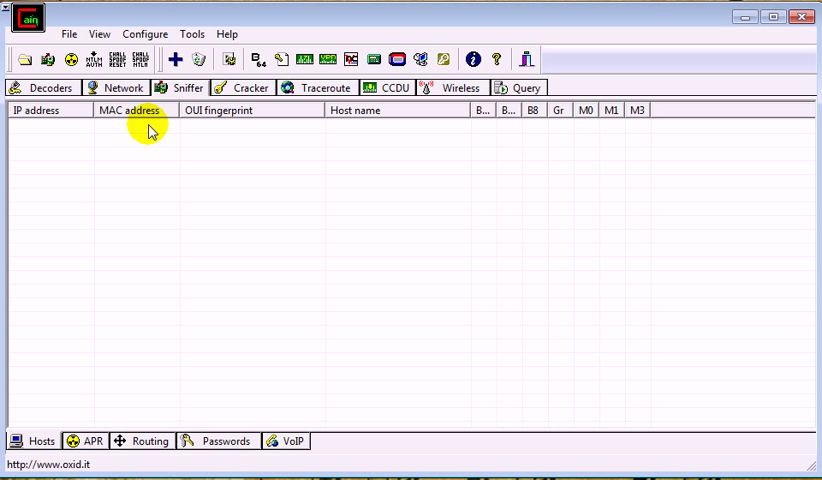
mouse_move(112, 156)
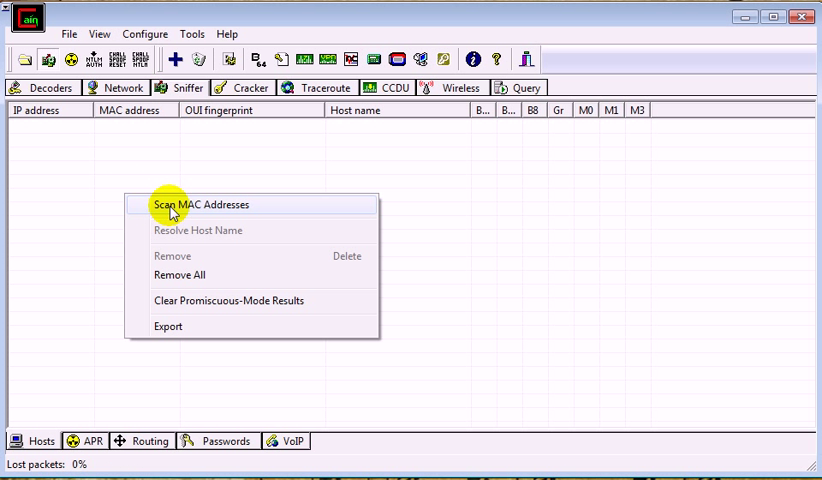
- Scan MAC addresses for all hosts in the subnet, discovering three devices with vendors
click(204, 204)
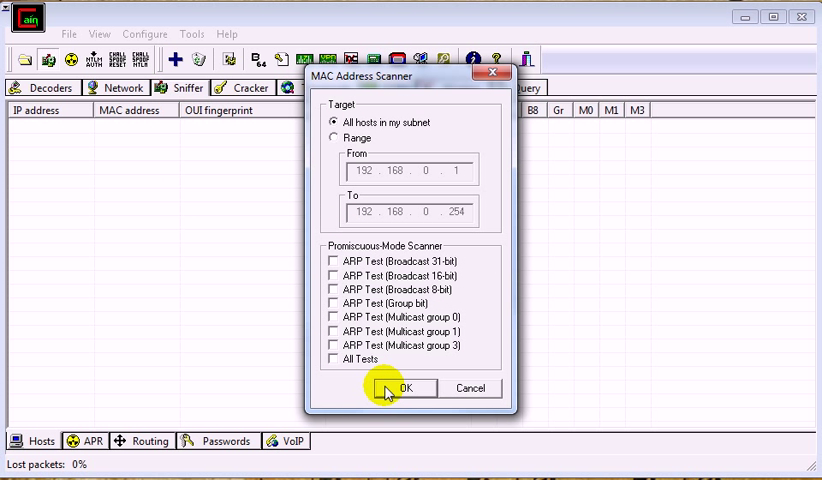
click(404, 388)
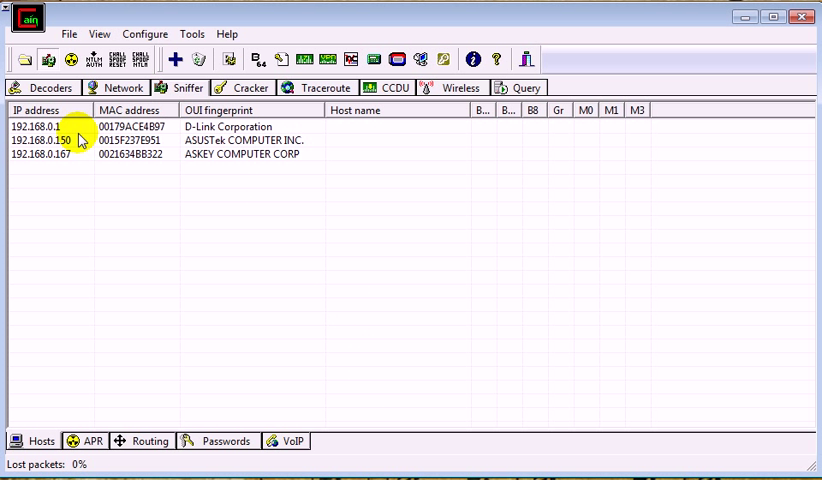
mouse_move(184, 140)
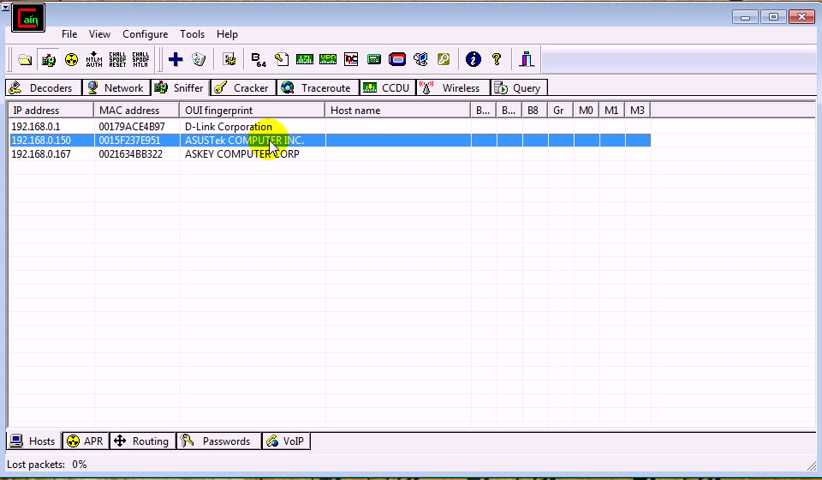
- Resolve the host name of 192.168.0.150, which comes back as GREENERRABBIT
right_click(270, 140)
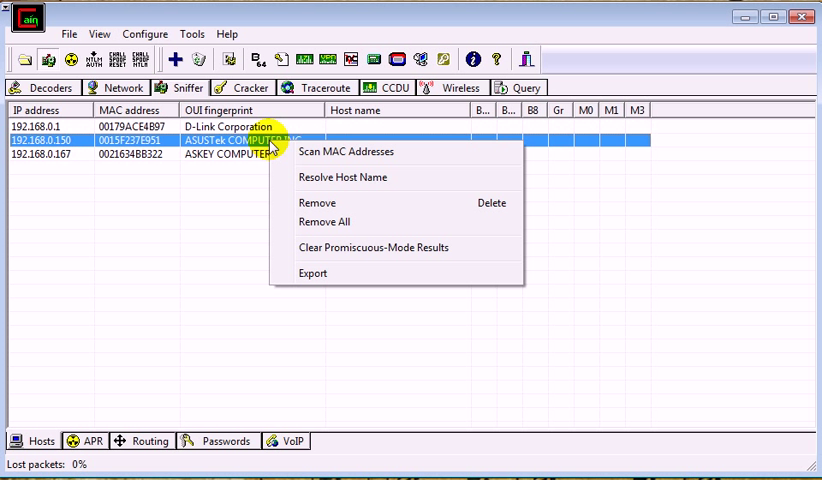
mouse_move(370, 188)
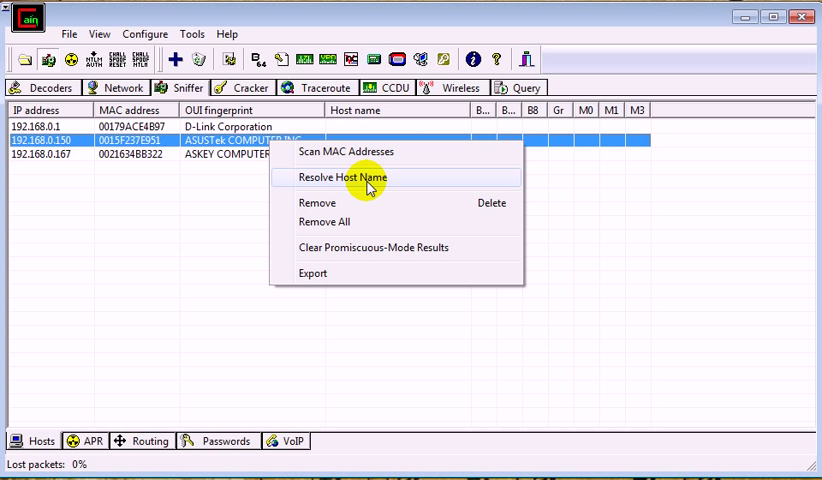
click(340, 176)
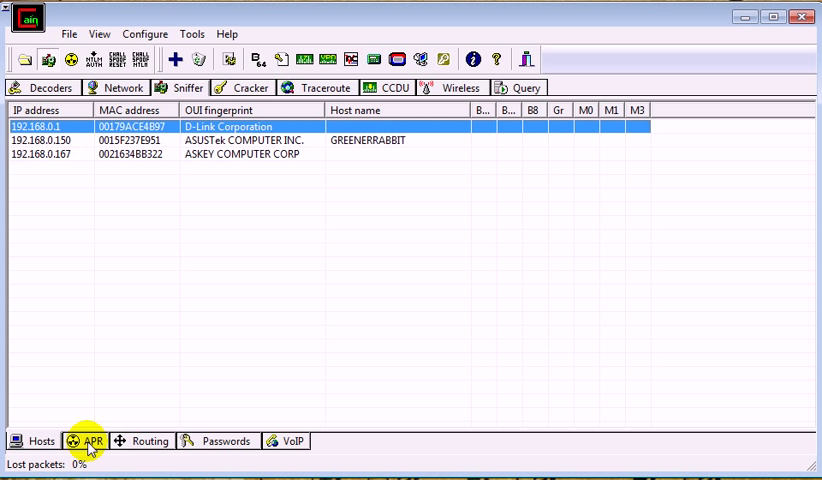
- Add an APR poison route pairing gateway 192.168.0.1 with host 192.168.0.150
click(92, 440)
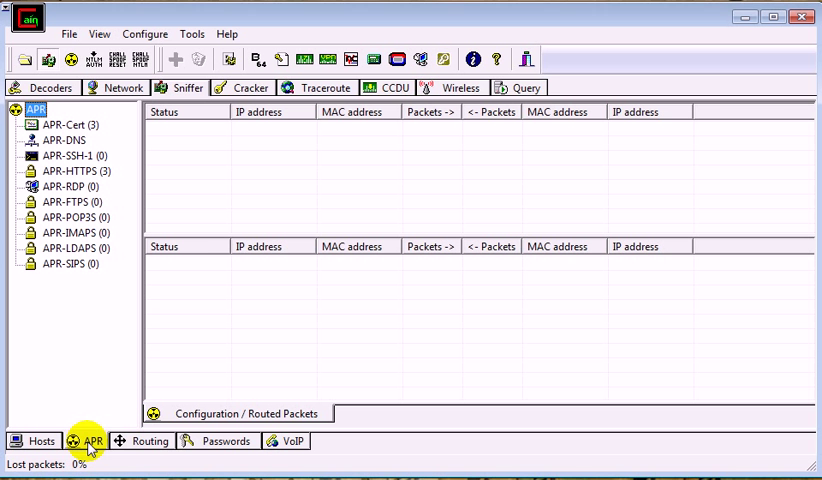
mouse_move(222, 164)
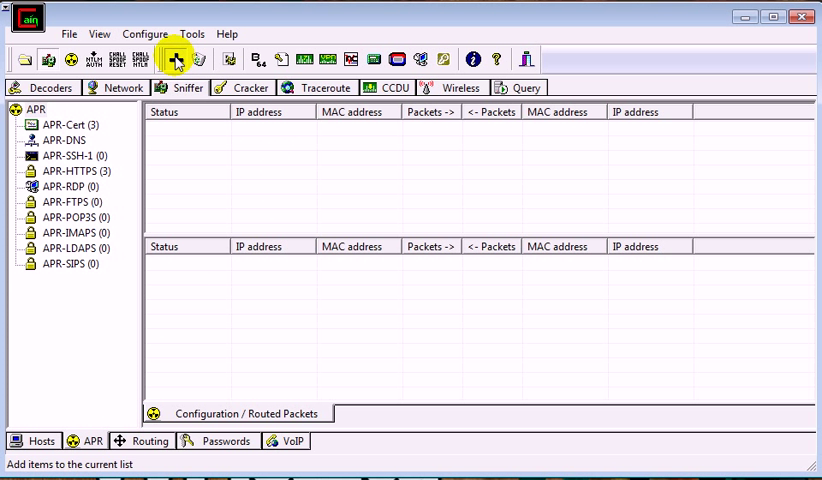
click(174, 58)
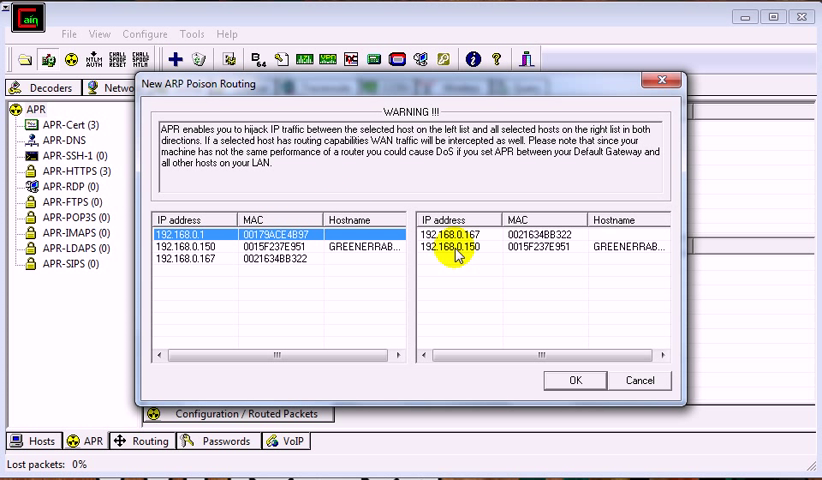
click(456, 246)
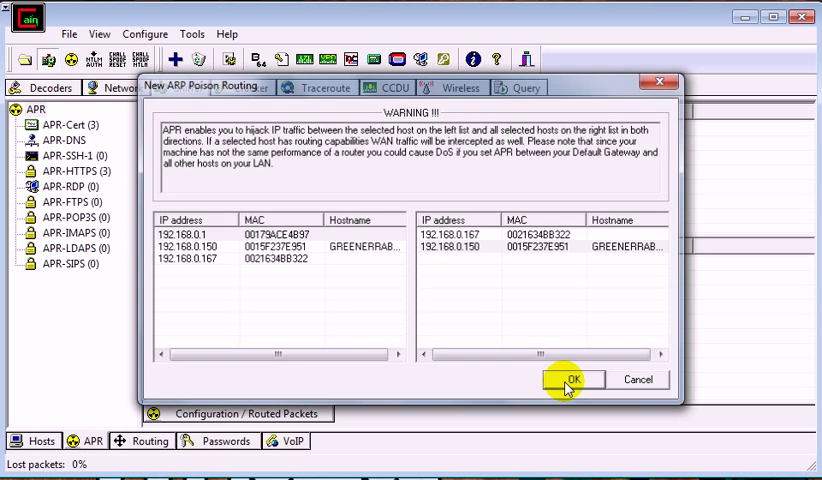
click(568, 380)
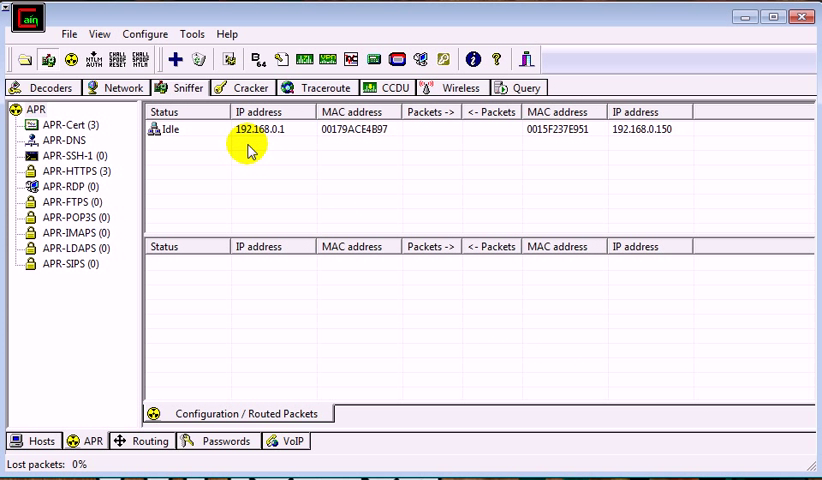
- Start ARP poisoning on the 192.168.0.1 / 192.168.0.150 route
click(538, 128)
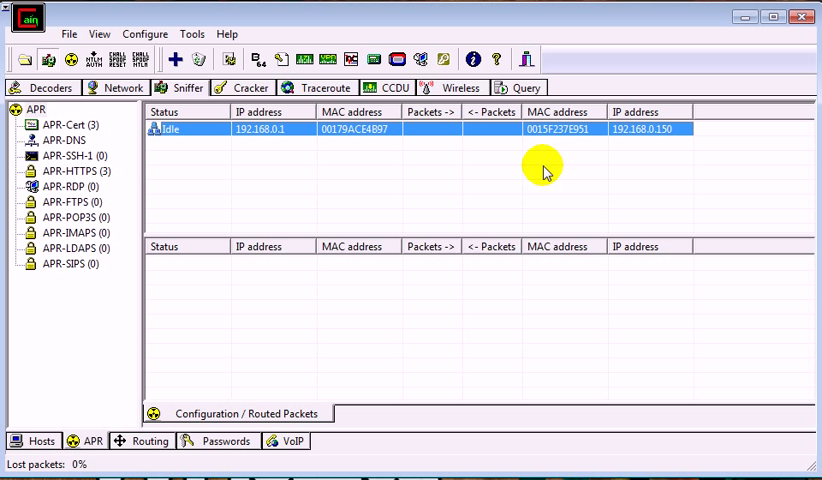
mouse_move(480, 150)
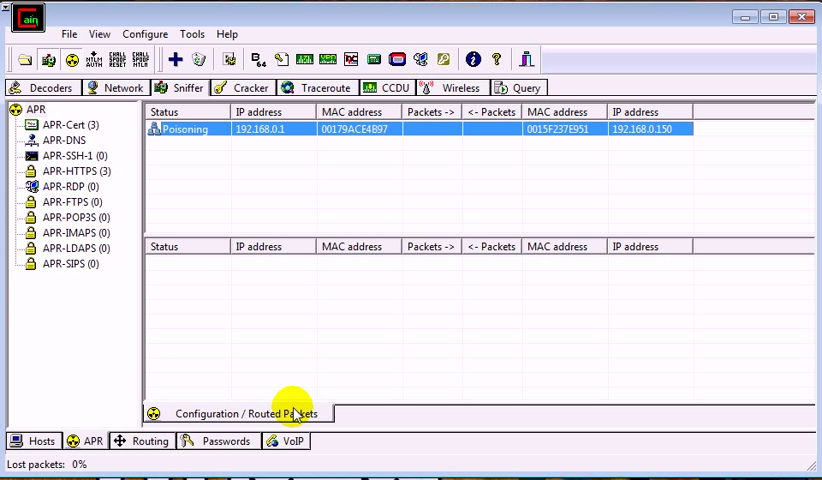
- Show the sniffer's VoIP call list while poisoning is active
click(292, 440)
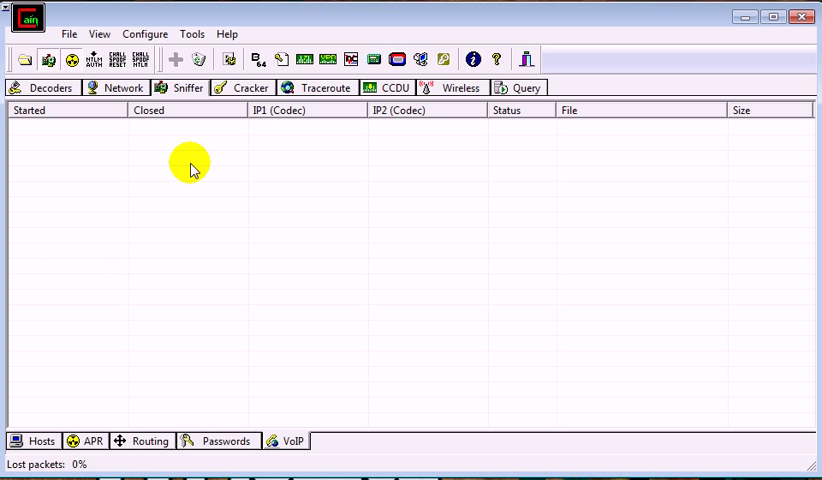
mouse_move(178, 158)
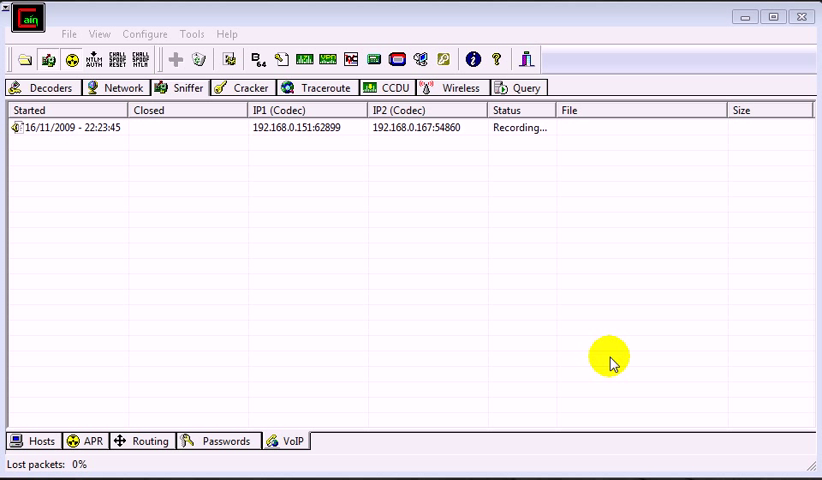
mouse_move(430, 246)
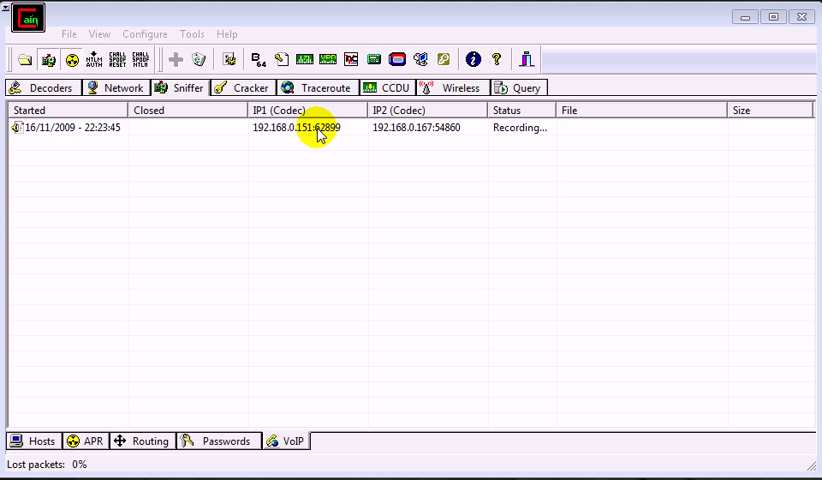
- Select the finished call between 192.168.0.151 and 192.168.0.167 showing both codecs unknown
click(300, 128)
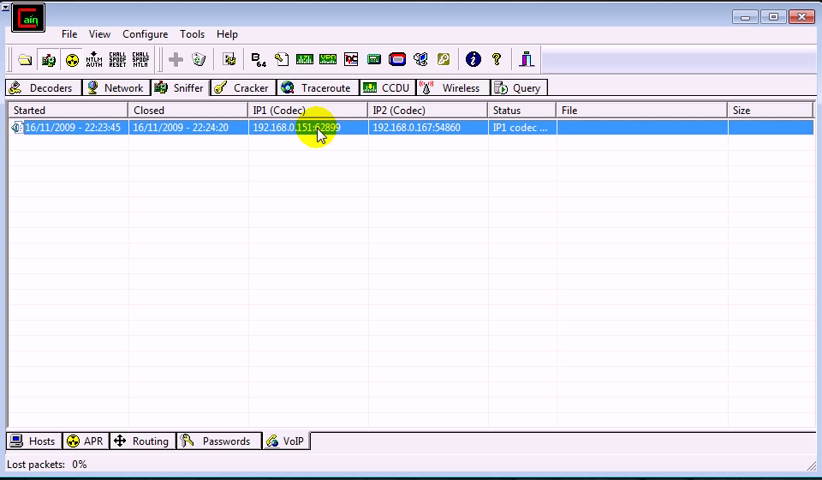
mouse_move(638, 128)
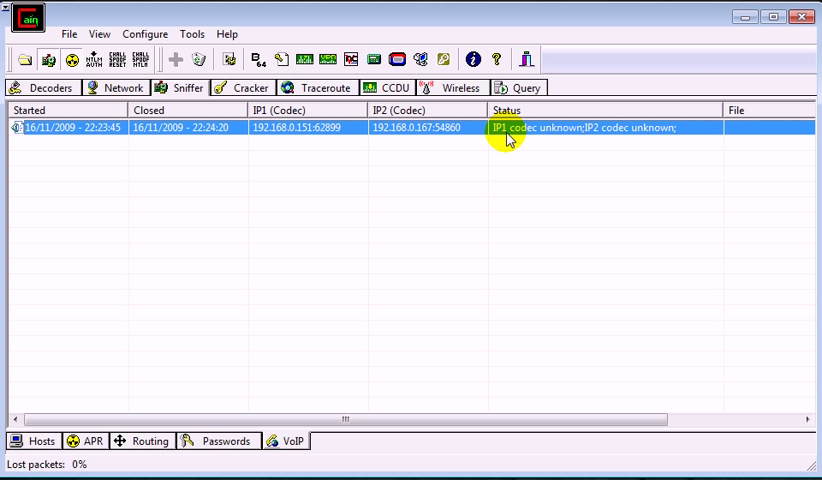
mouse_move(548, 140)
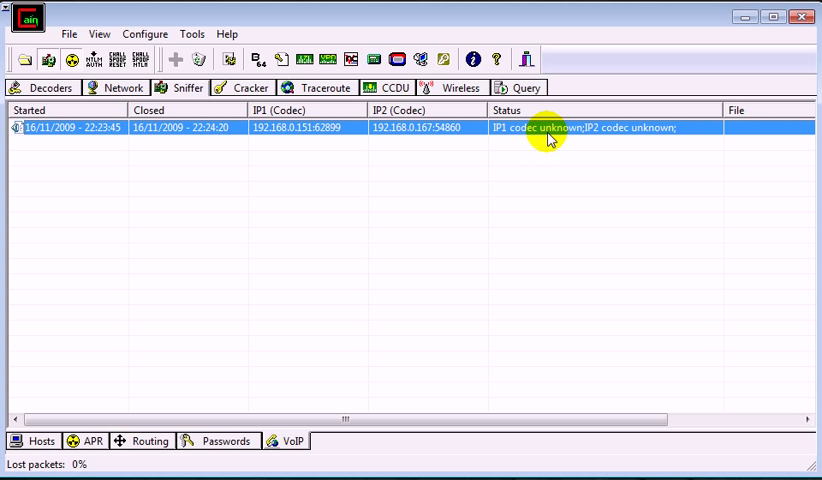